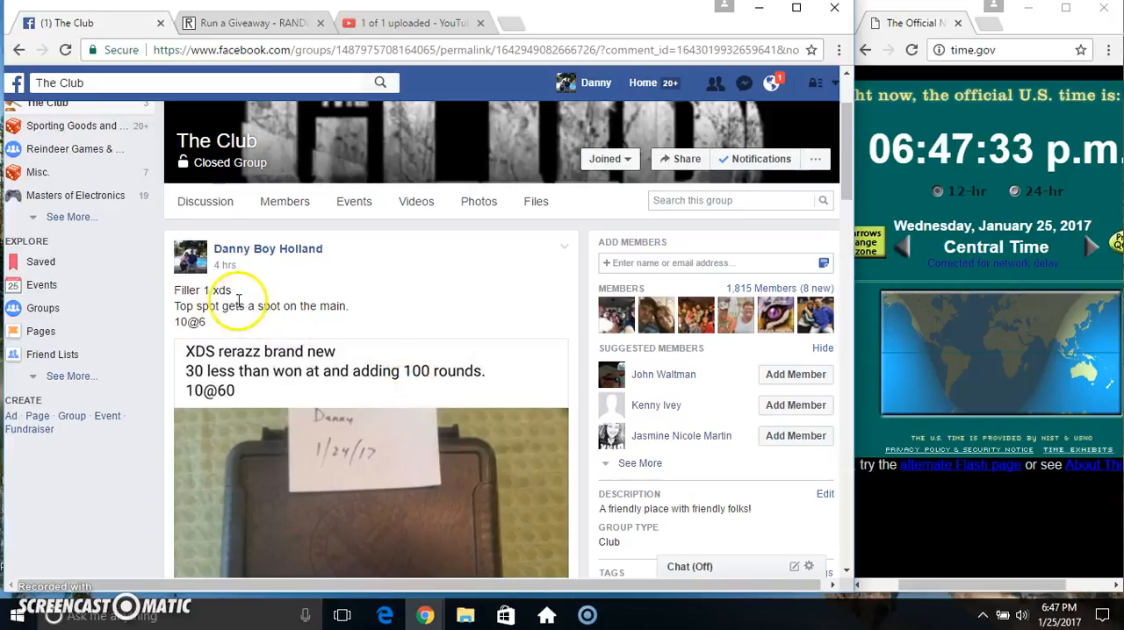
Step: Read down to the newest comments on the group post, then switch to the RANDOM.ORG giveaway page
{"action": "scroll", "scroll_direction": "down", "scroll_amount": 3}
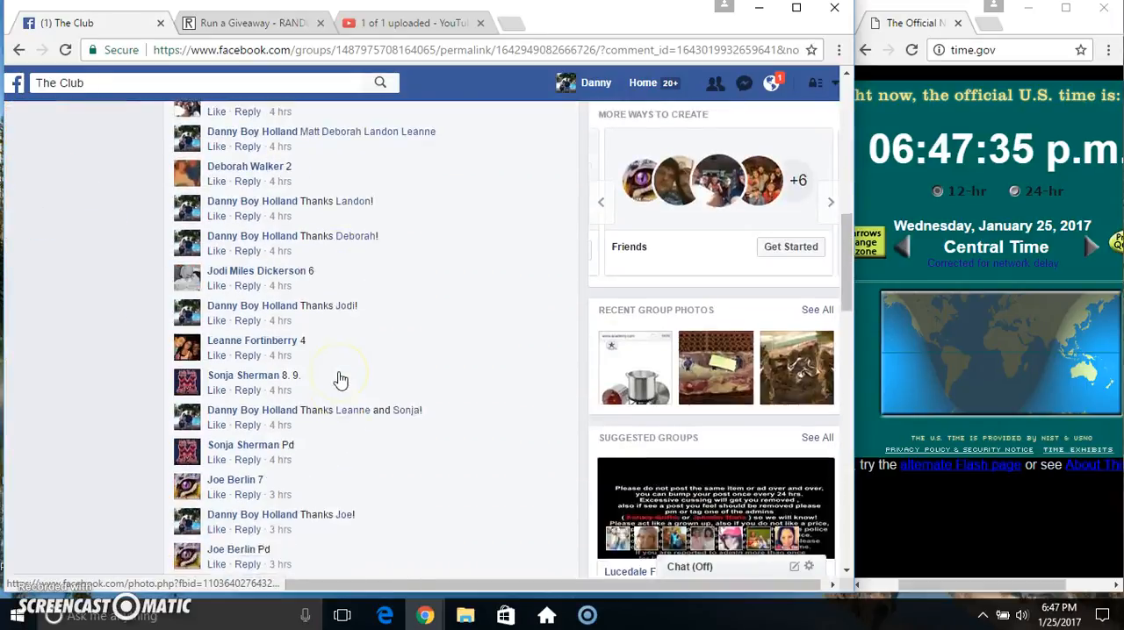
{"action": "scroll", "scroll_direction": "down", "scroll_amount": 3}
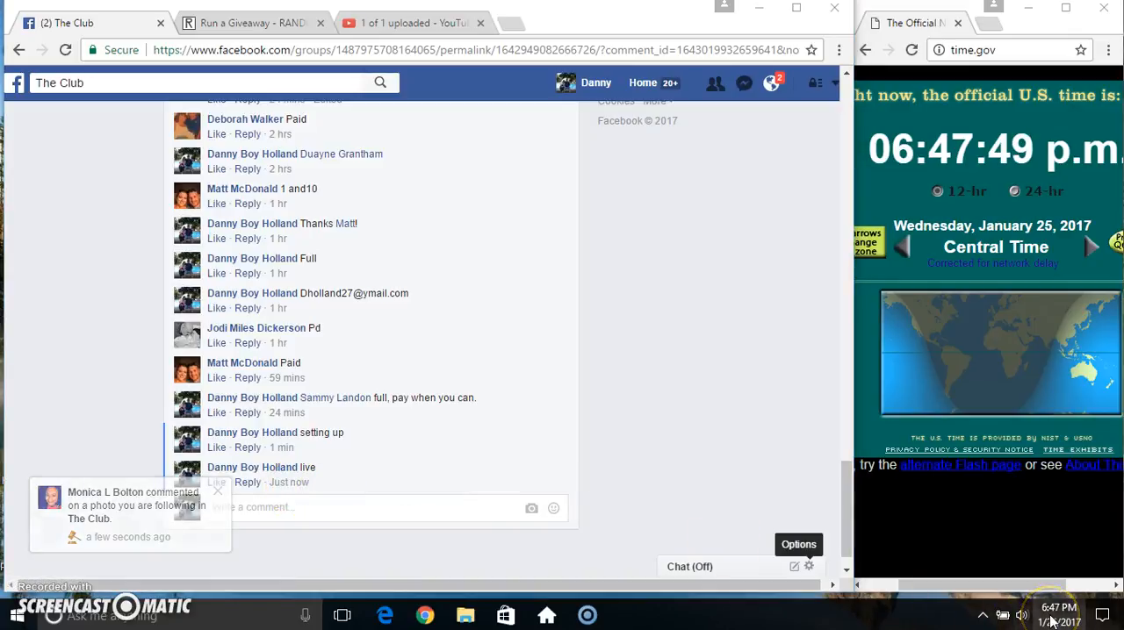
{"action": "left_click", "coordinate": [250, 21]}
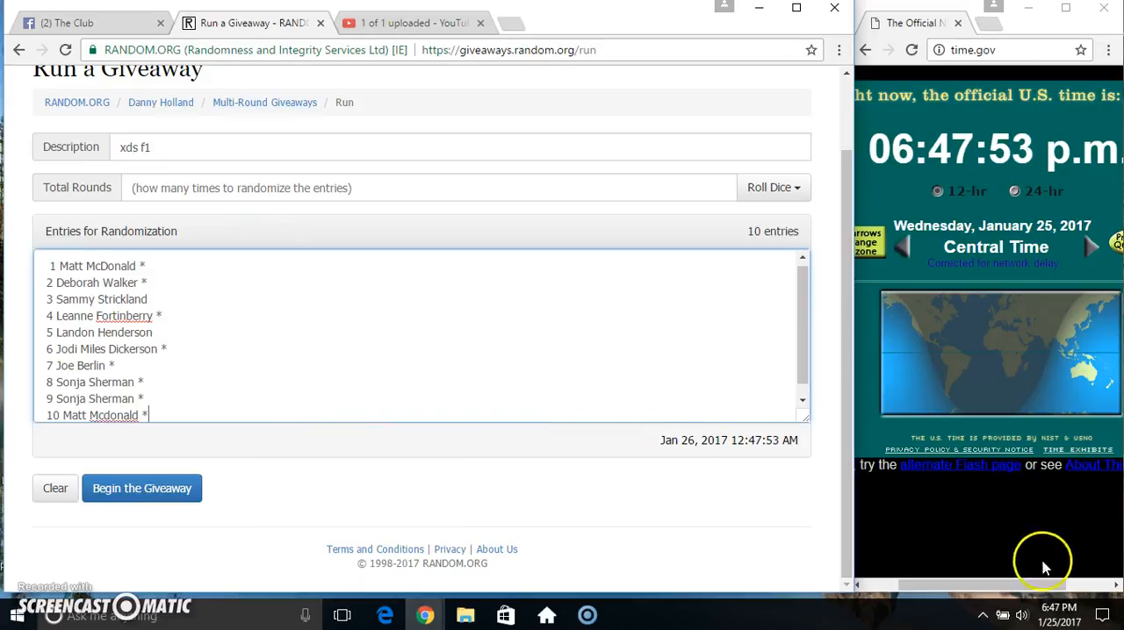
Step: Show the current date/time, roll dice to set Total Rounds to 6, and begin the ten-entry giveaway
{"action": "left_click", "coordinate": [1043, 614]}
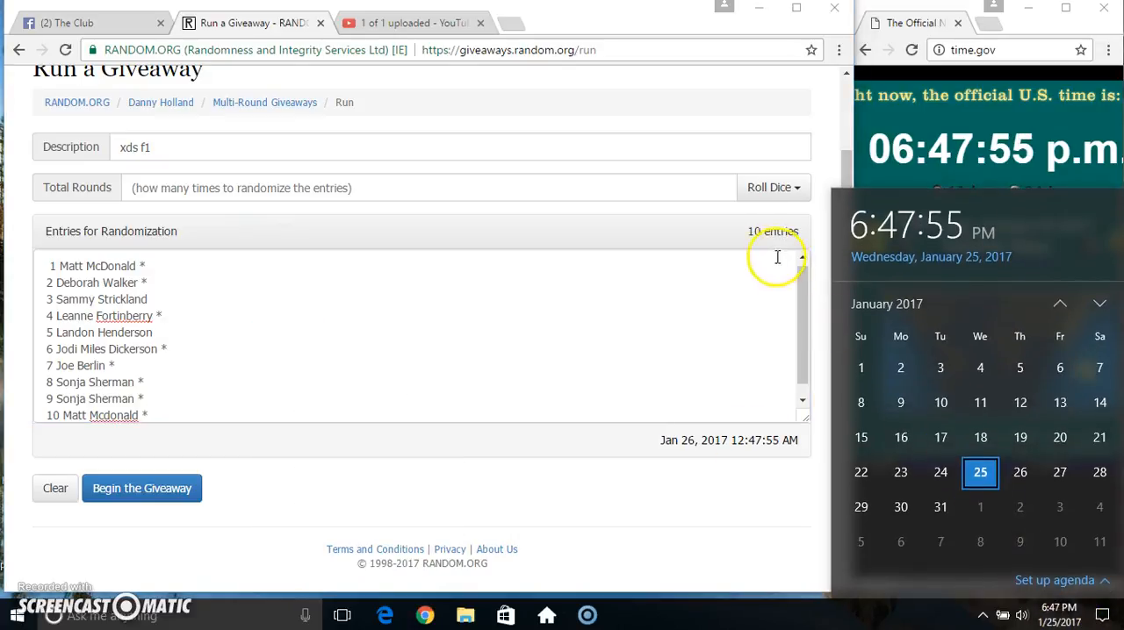
{"action": "left_click", "coordinate": [769, 186]}
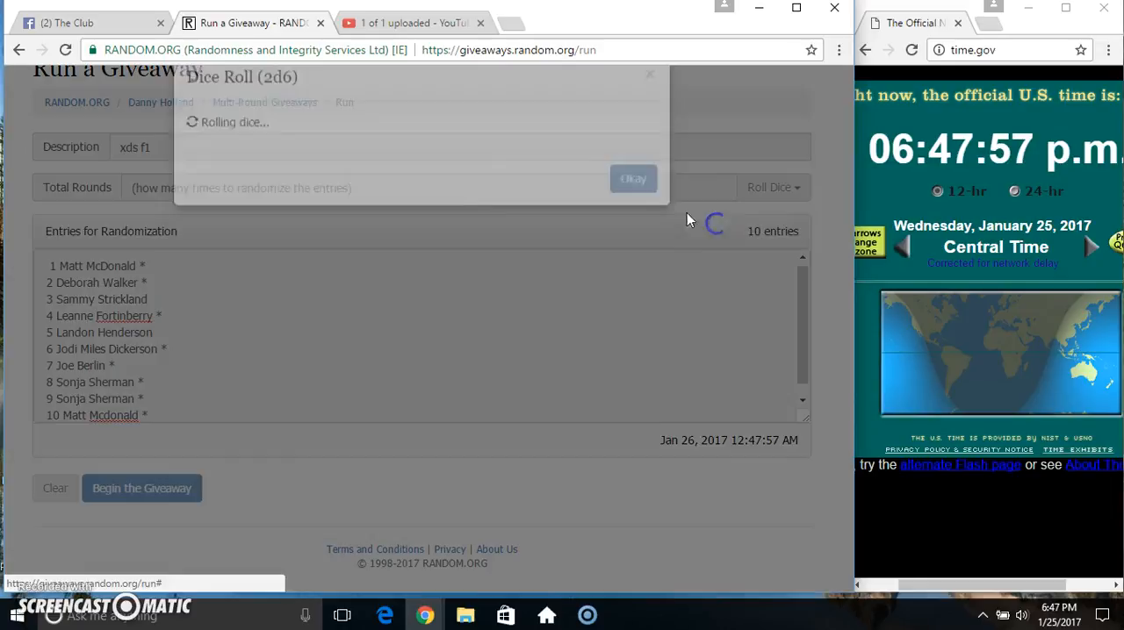
{"action": "left_click", "coordinate": [632, 179]}
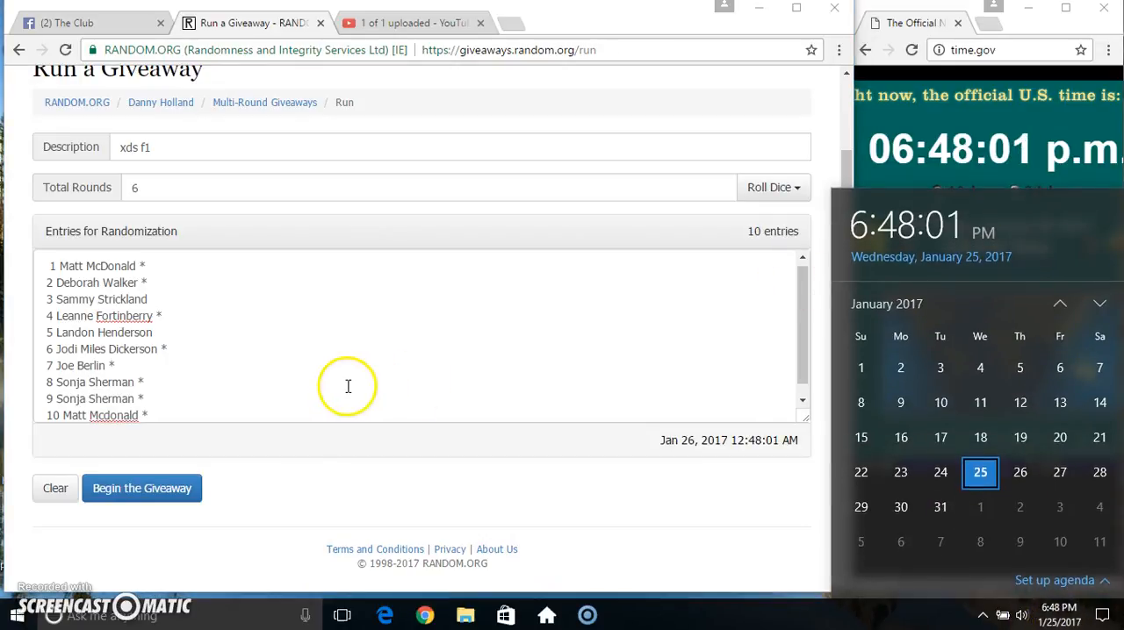
{"action": "left_click", "coordinate": [140, 488]}
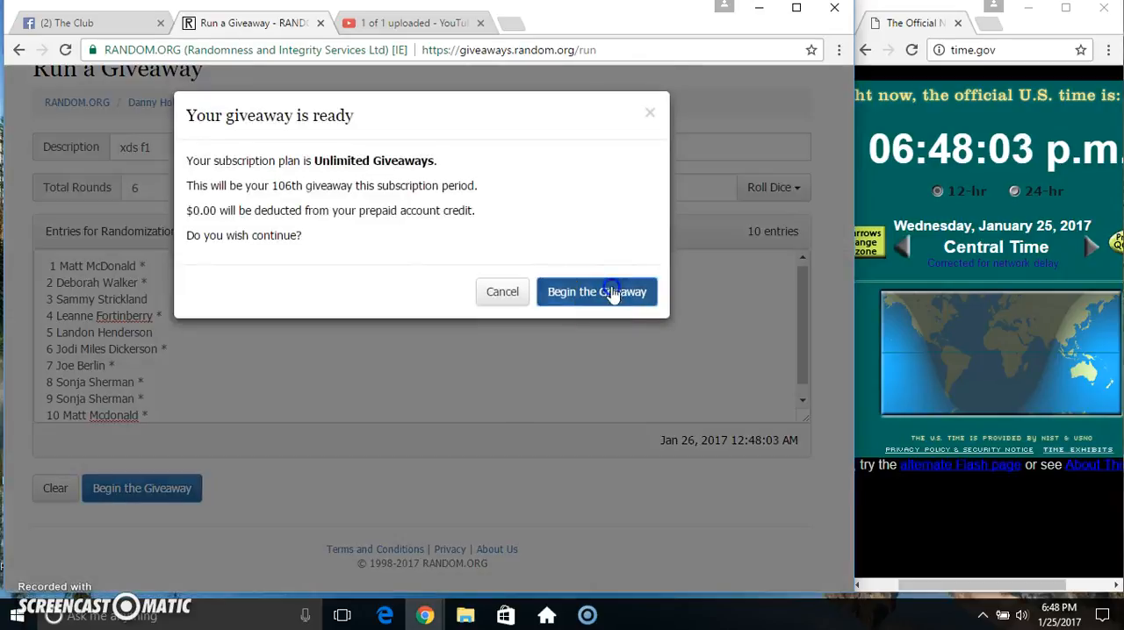
Step: Confirm the start and run rounds through the sixth, final round until the giveaway shows Completed
{"action": "left_click", "coordinate": [597, 292]}
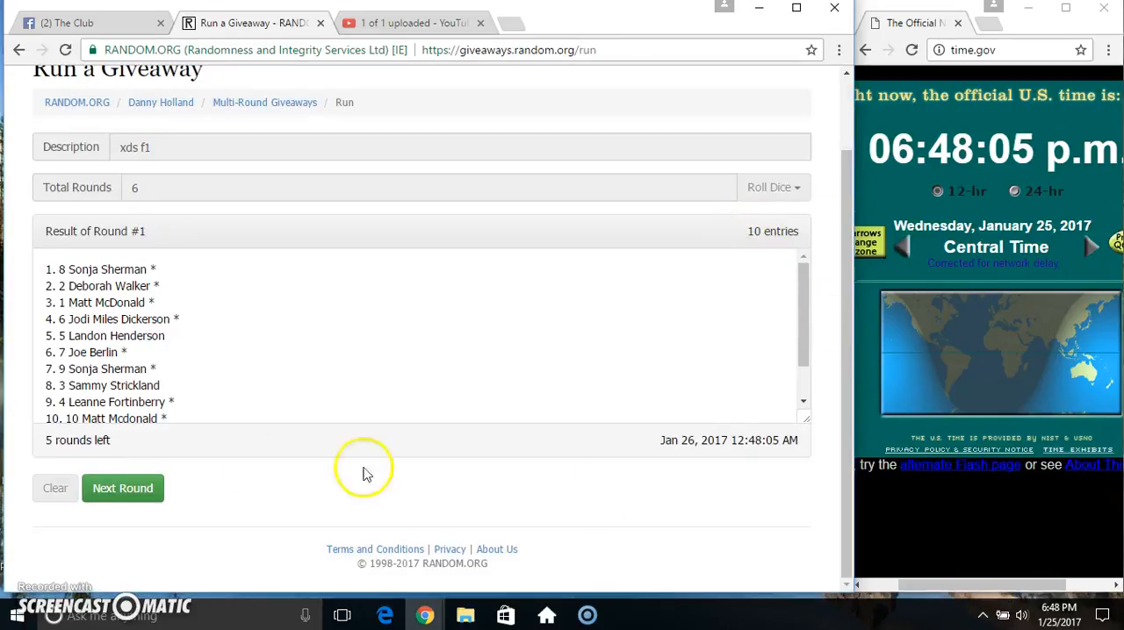
{"action": "left_click", "coordinate": [123, 488]}
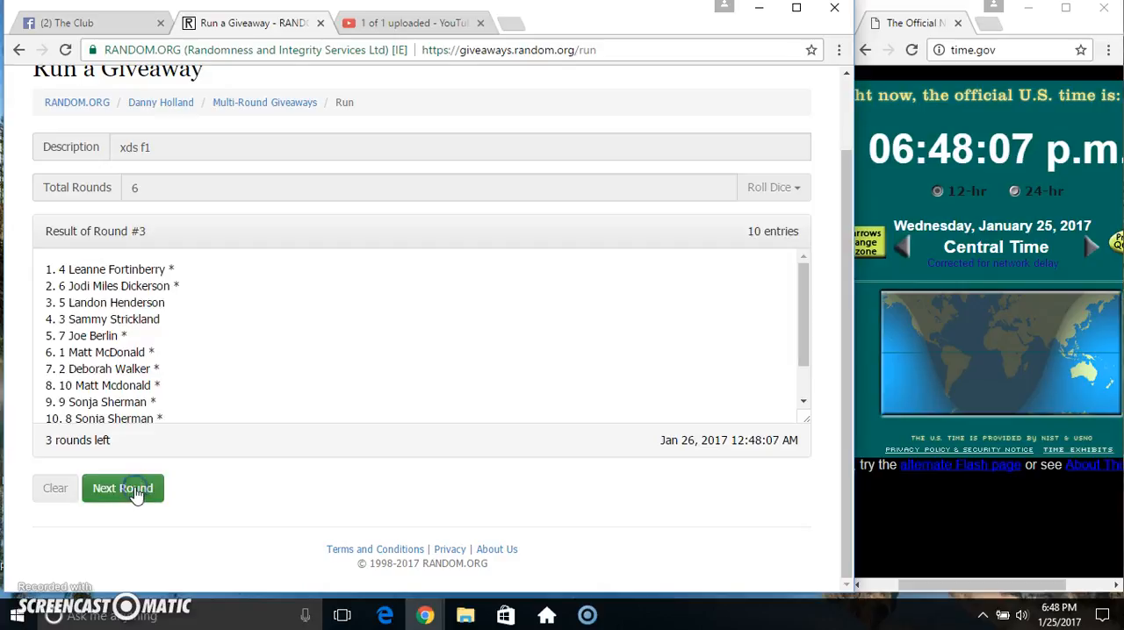
{"action": "left_click", "coordinate": [123, 488]}
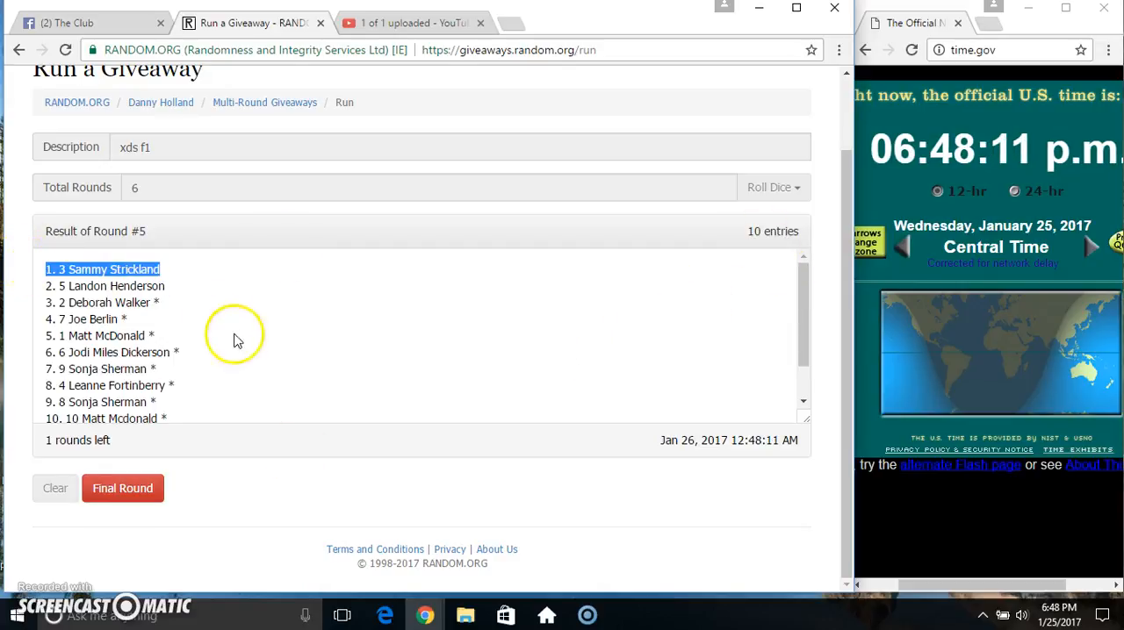
{"action": "scroll", "scroll_direction": "down", "scroll_amount": 3}
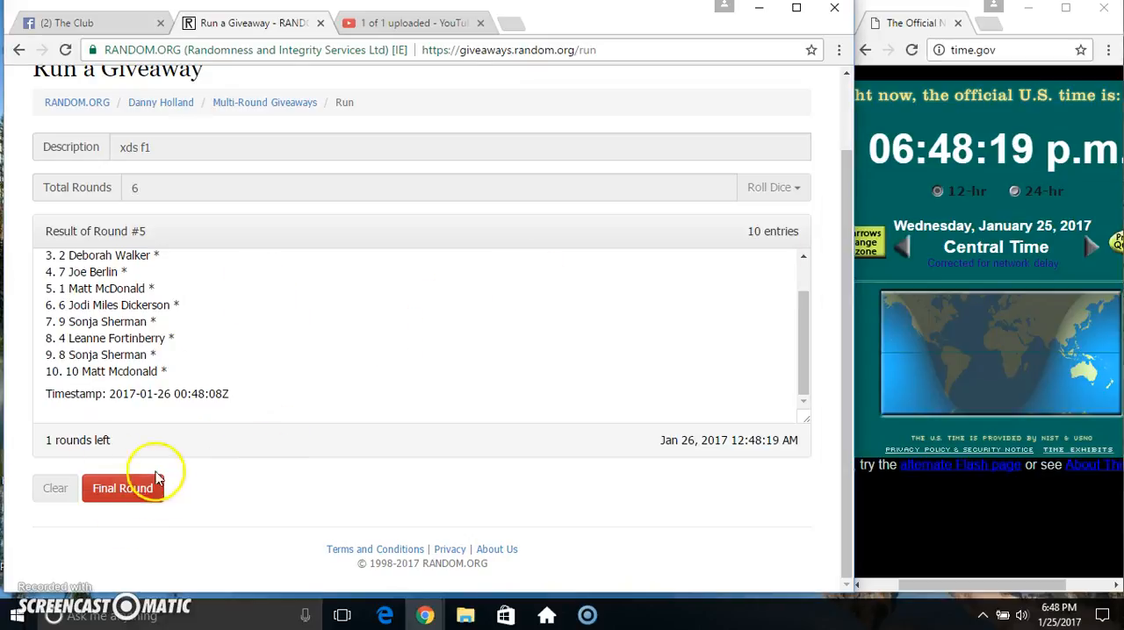
{"action": "left_click", "coordinate": [123, 488]}
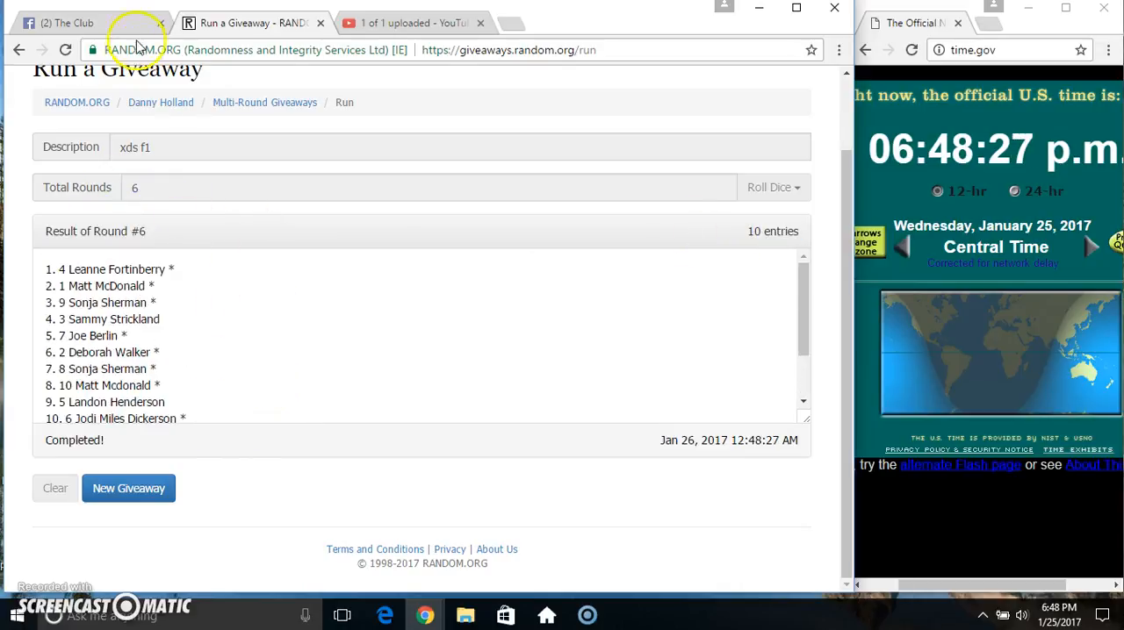
Step: Return to the Facebook group post to reply with the result
{"action": "left_click", "coordinate": [79, 23]}
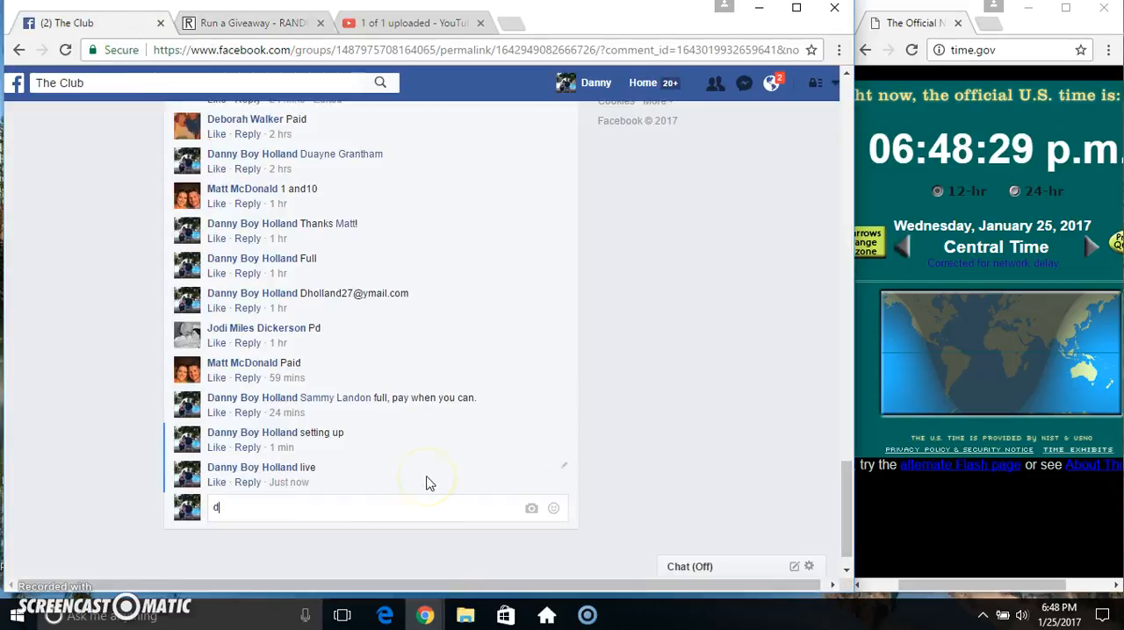